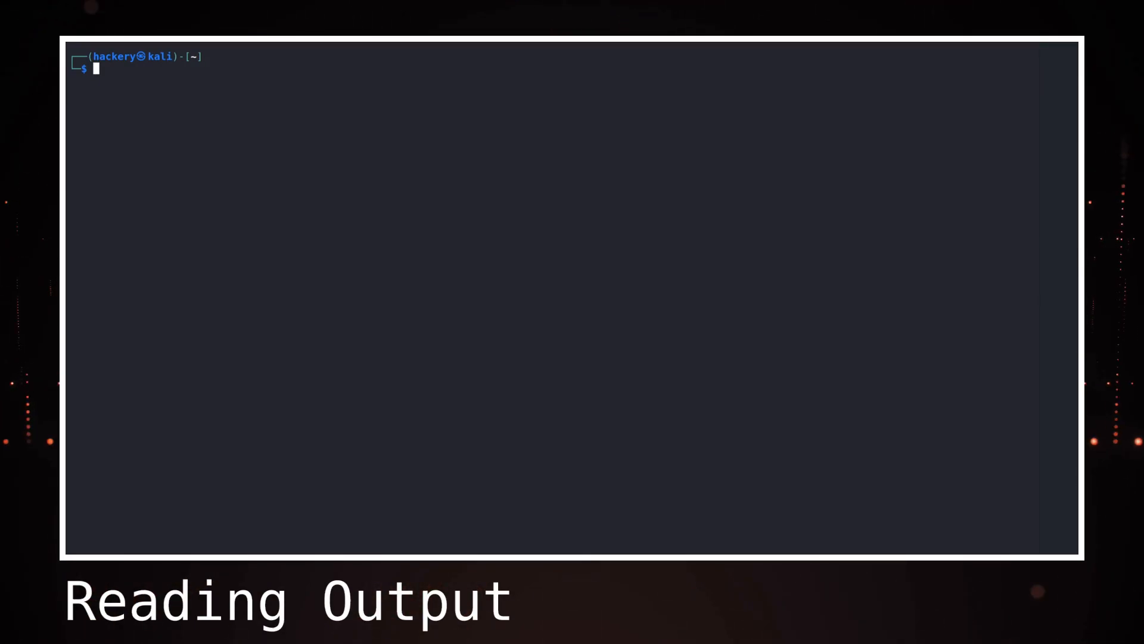
text(testssl example.com)
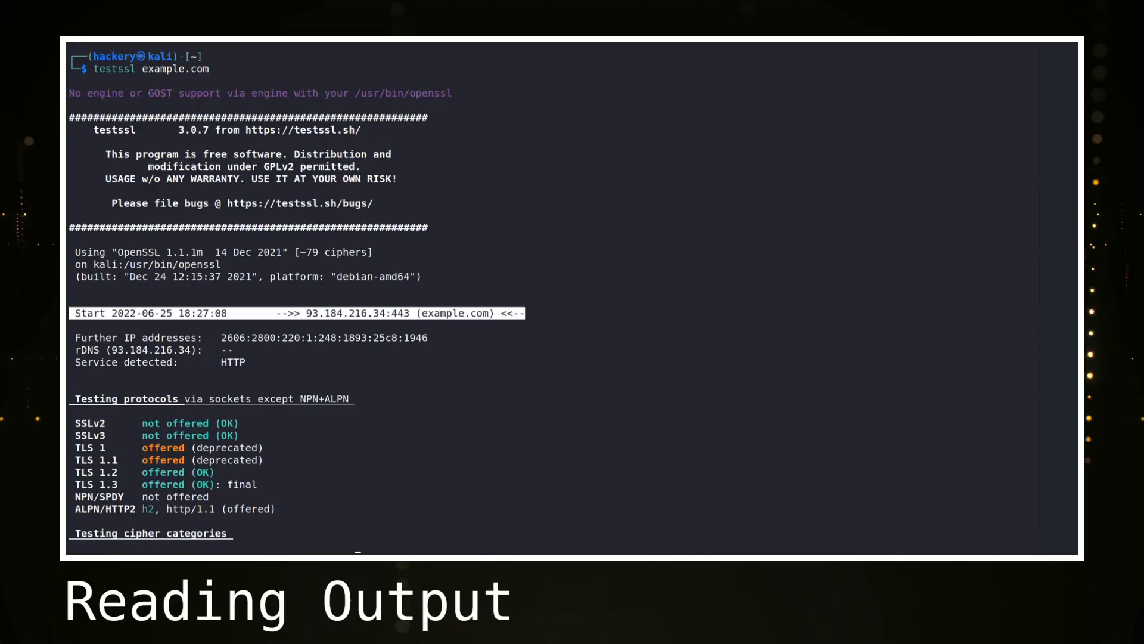
scroll(down, 3)
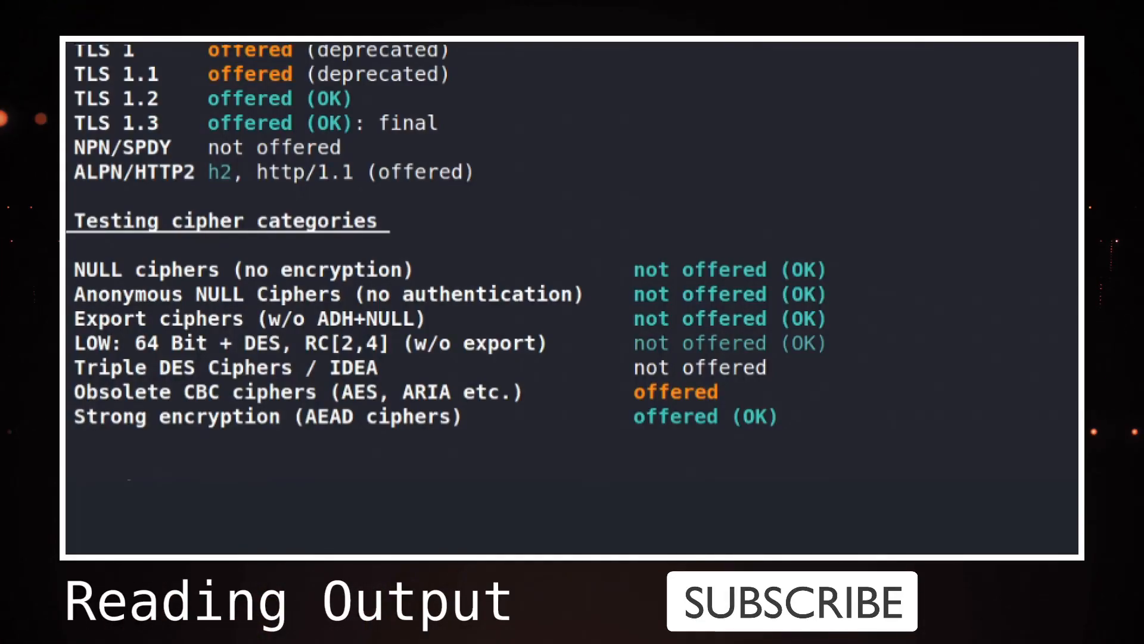
scroll(down, 3)
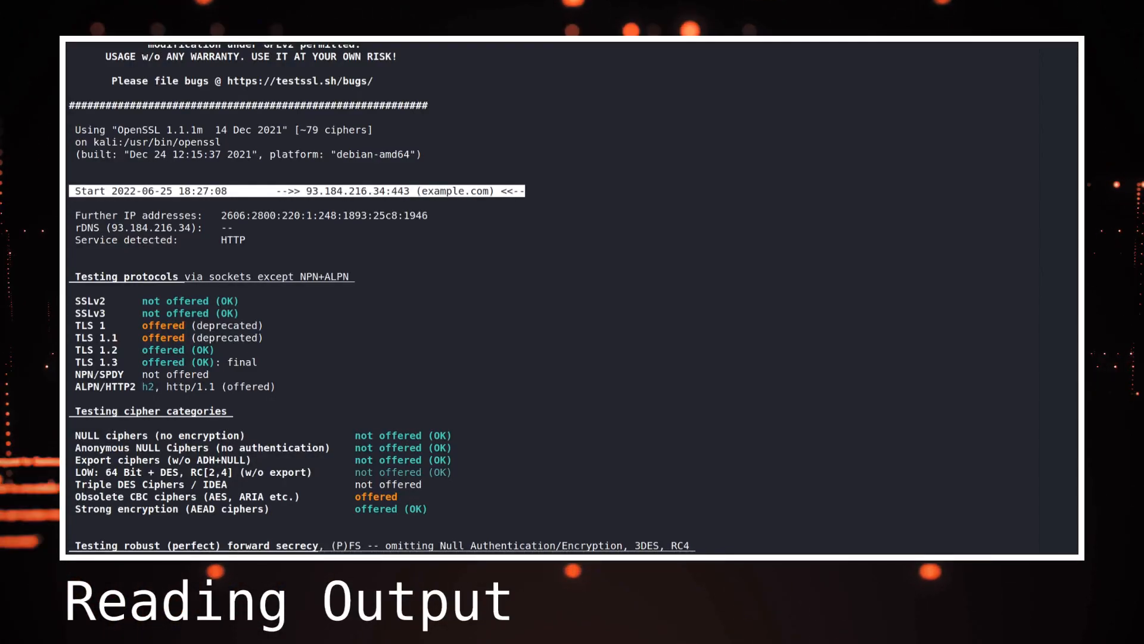
scroll(down, 3)
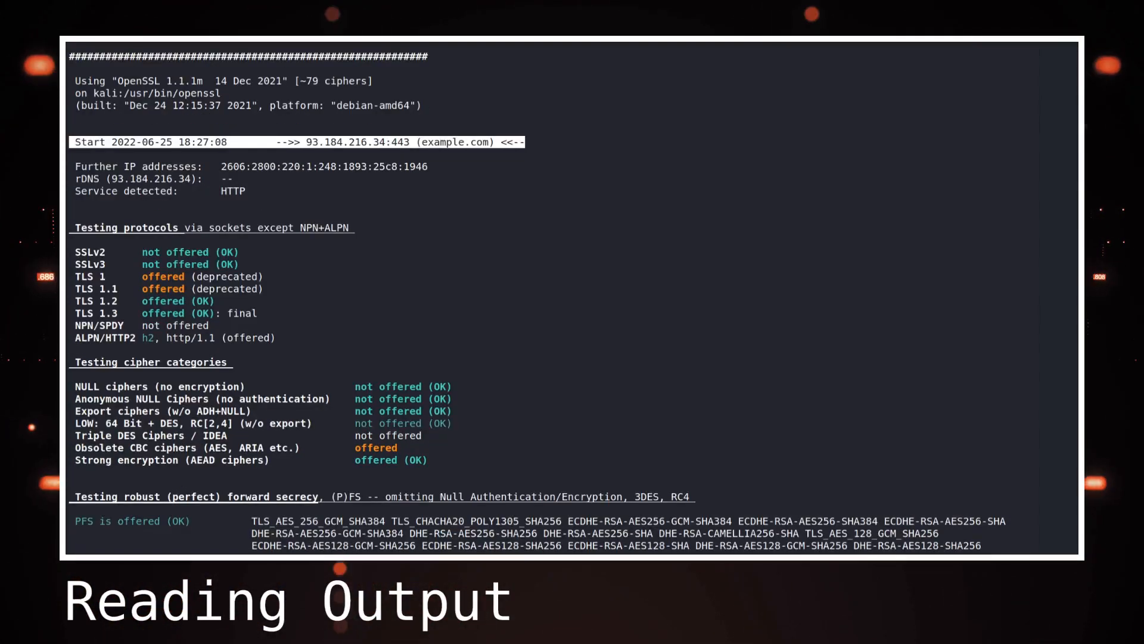
scroll(down, 3)
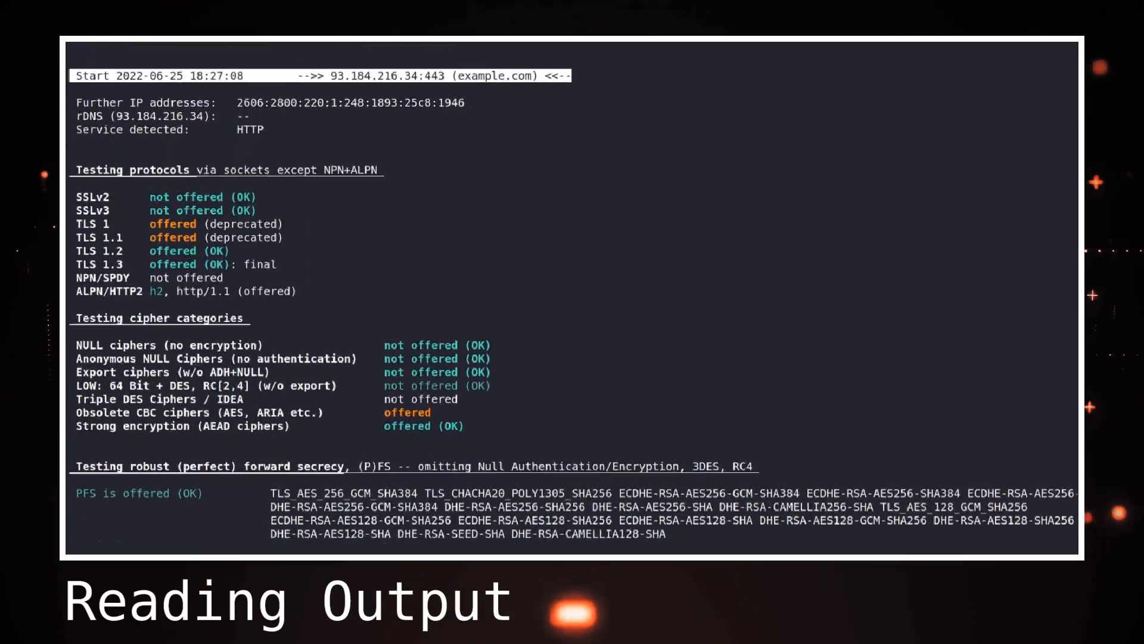
scroll(down, 3)
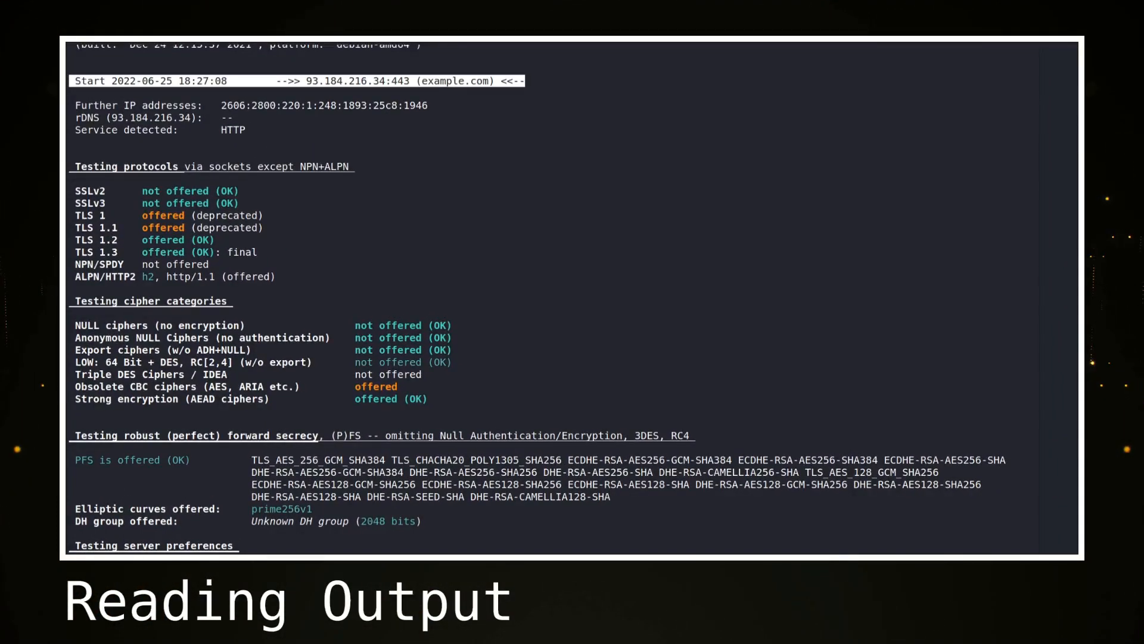
scroll(down, 3)
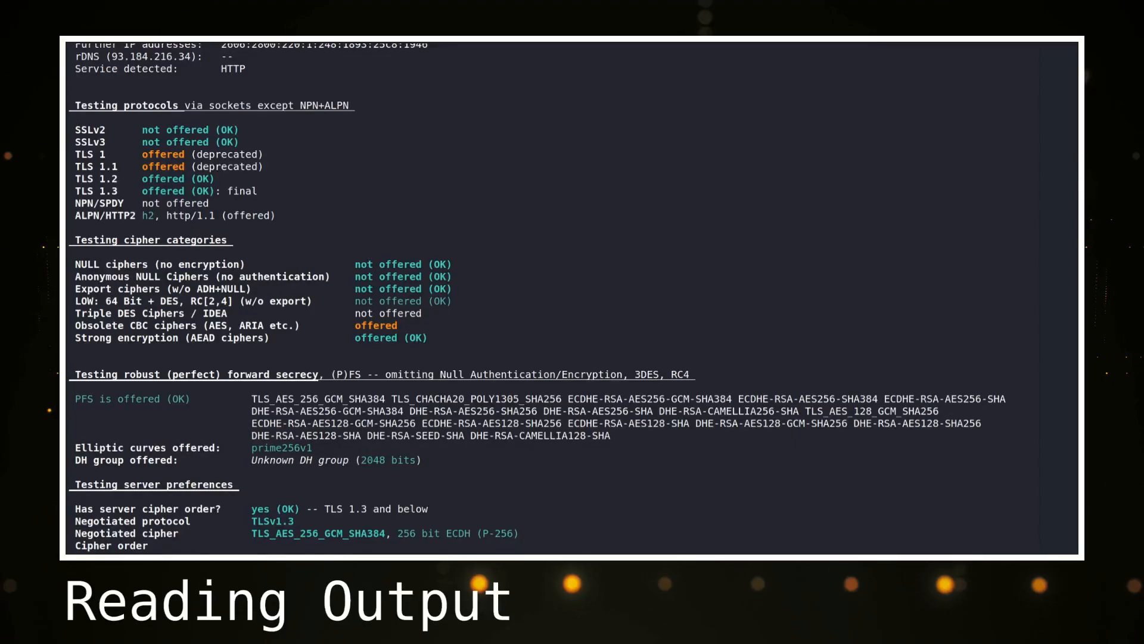
scroll(down, 3)
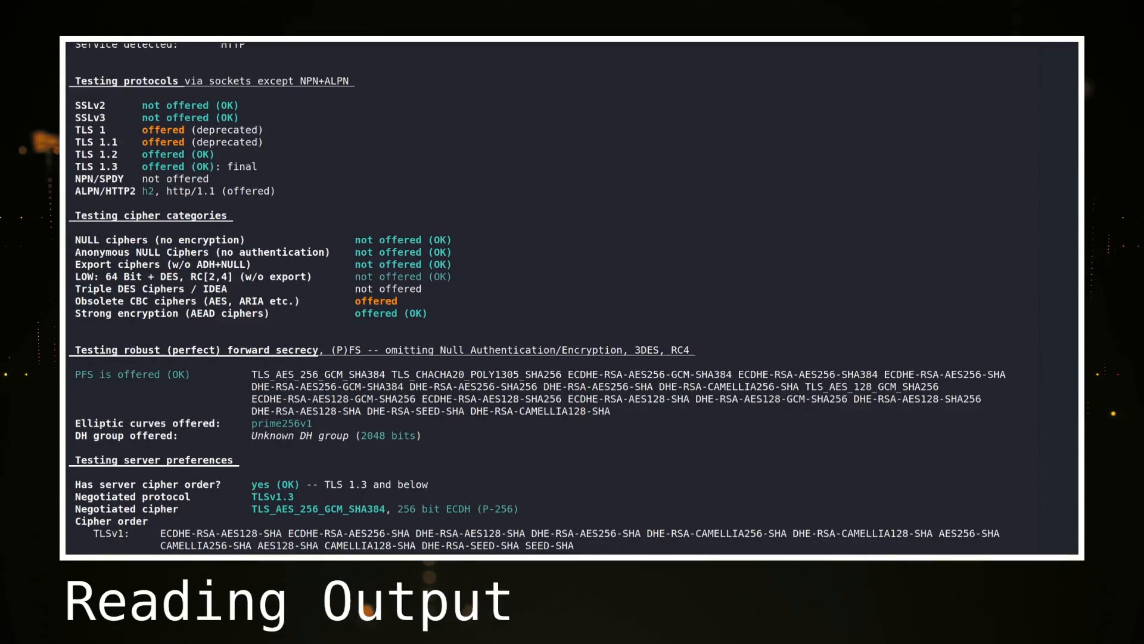
scroll(down, 3)
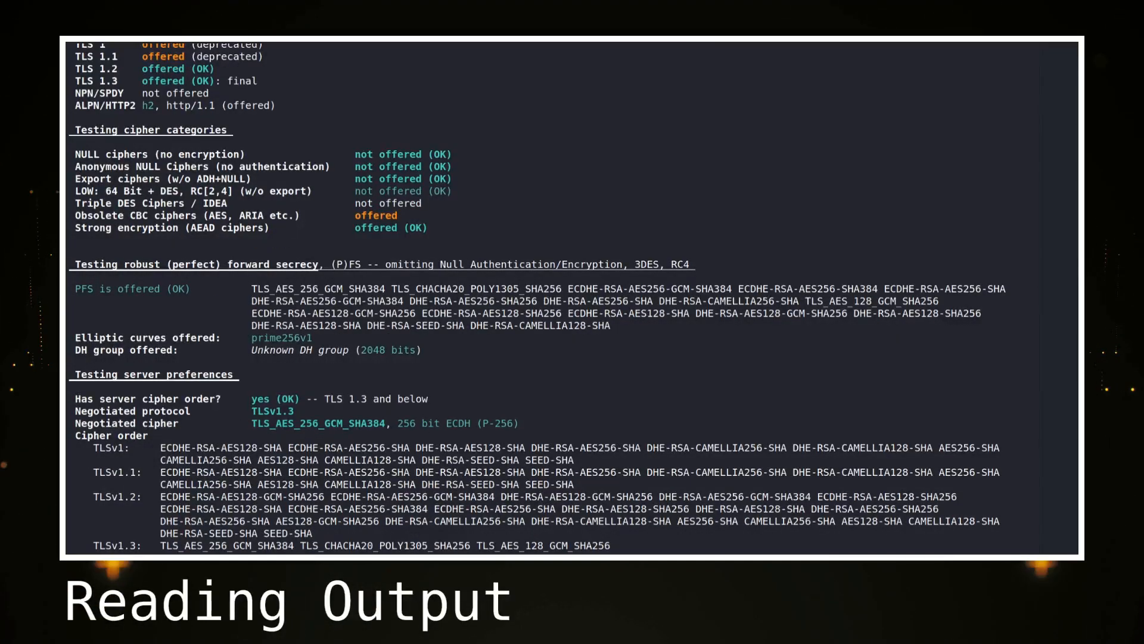
scroll(down, 3)
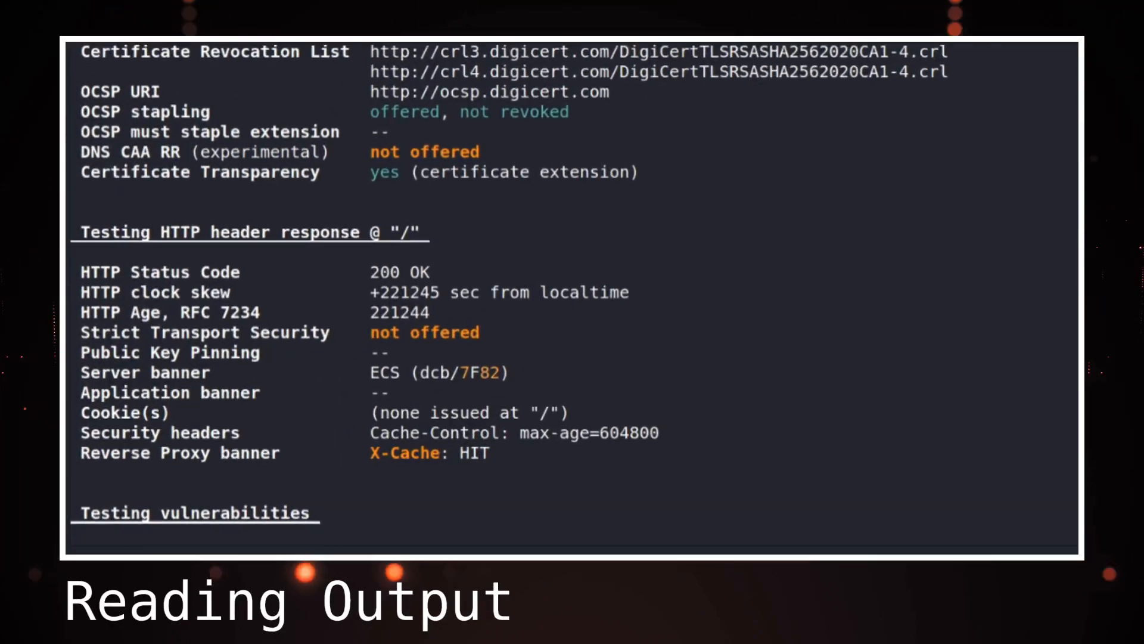
scroll(down, 3)
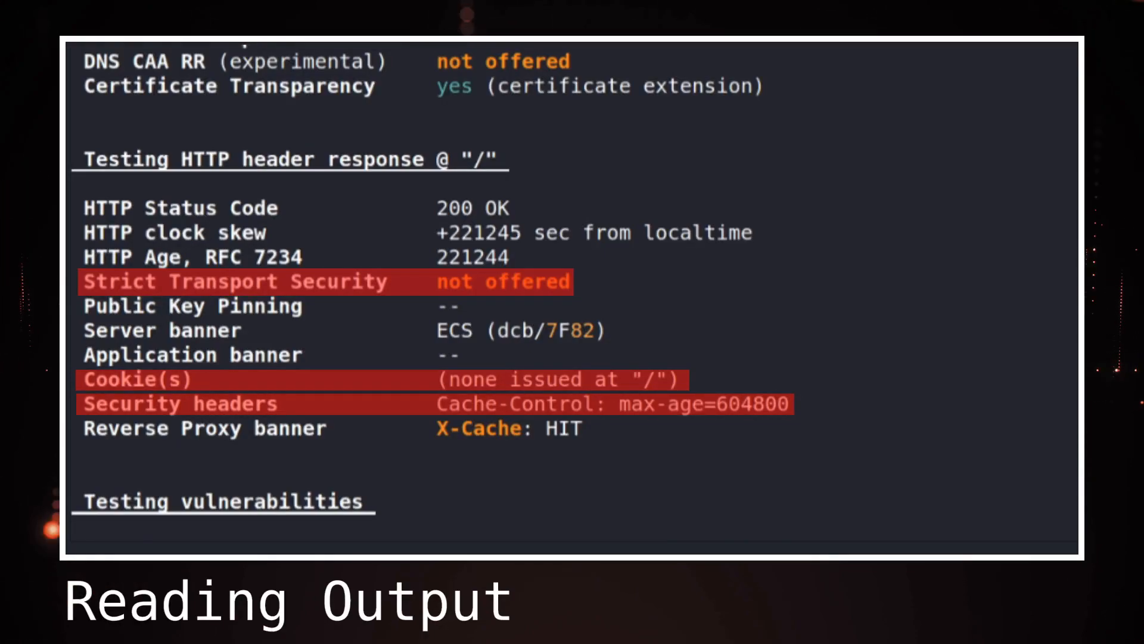
scroll(down, 3)
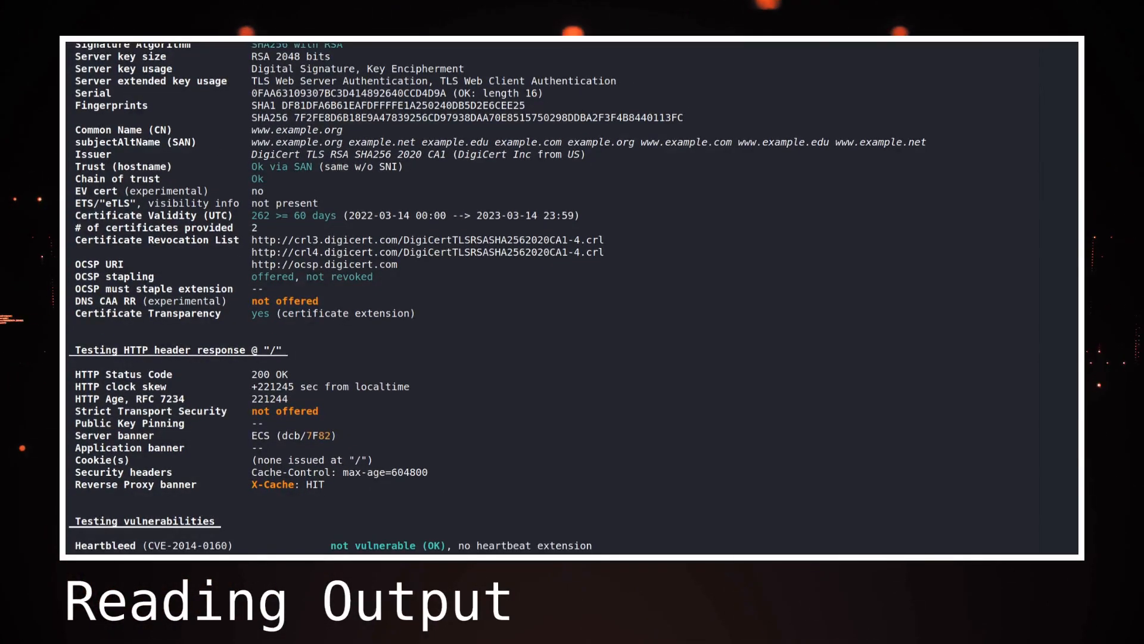
scroll(down, 3)
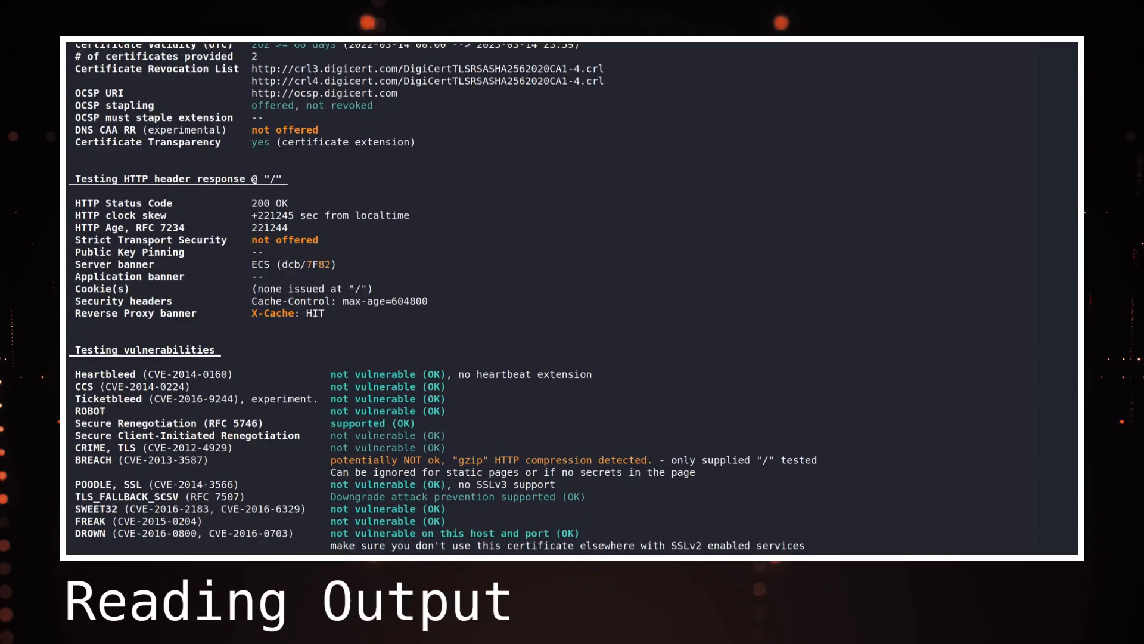
scroll(down, 3)
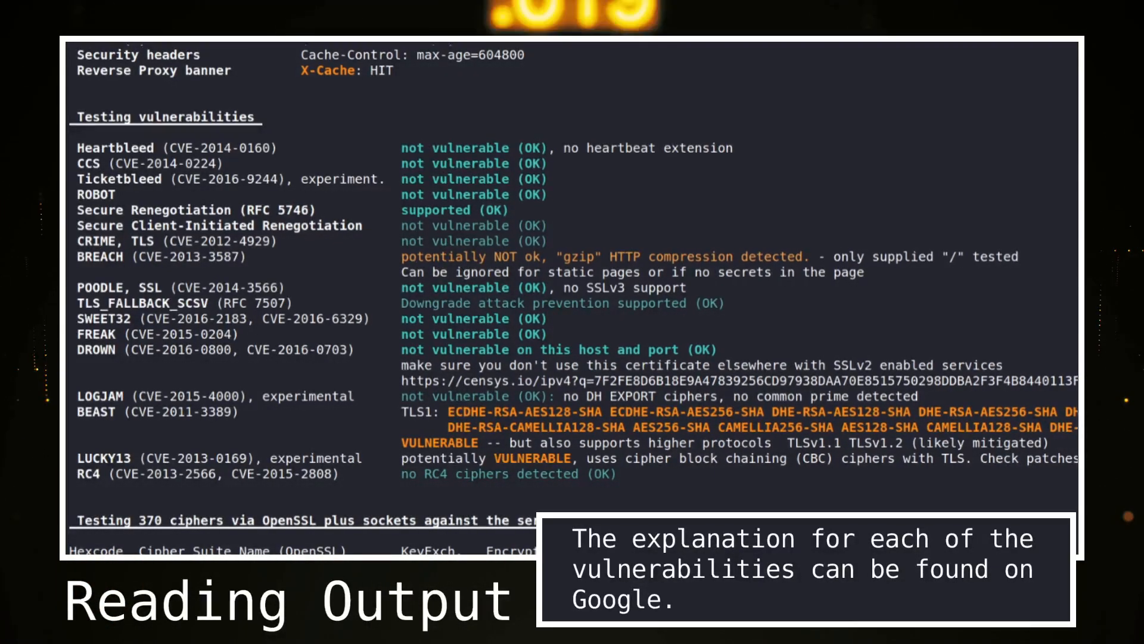
scroll(down, 3)
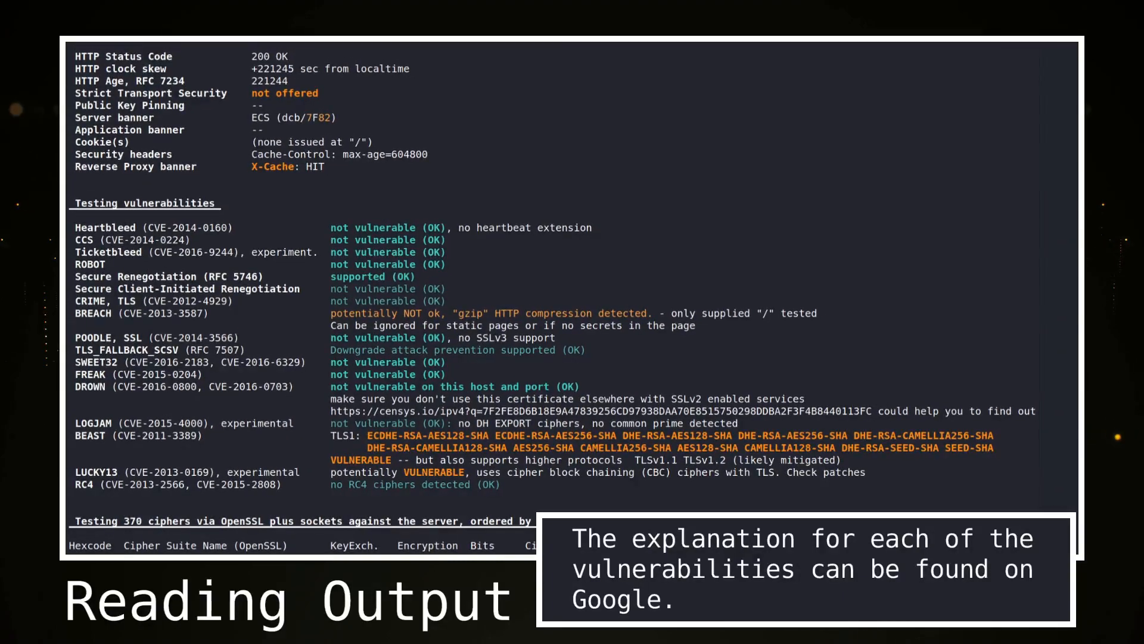
scroll(down, 3)
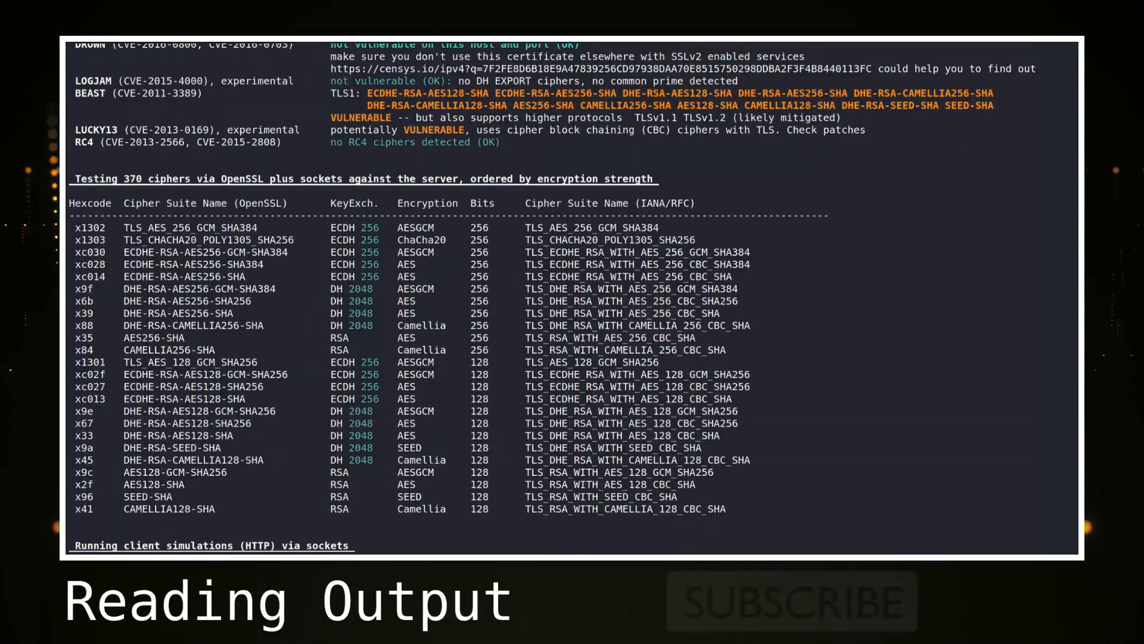
scroll(down, 3)
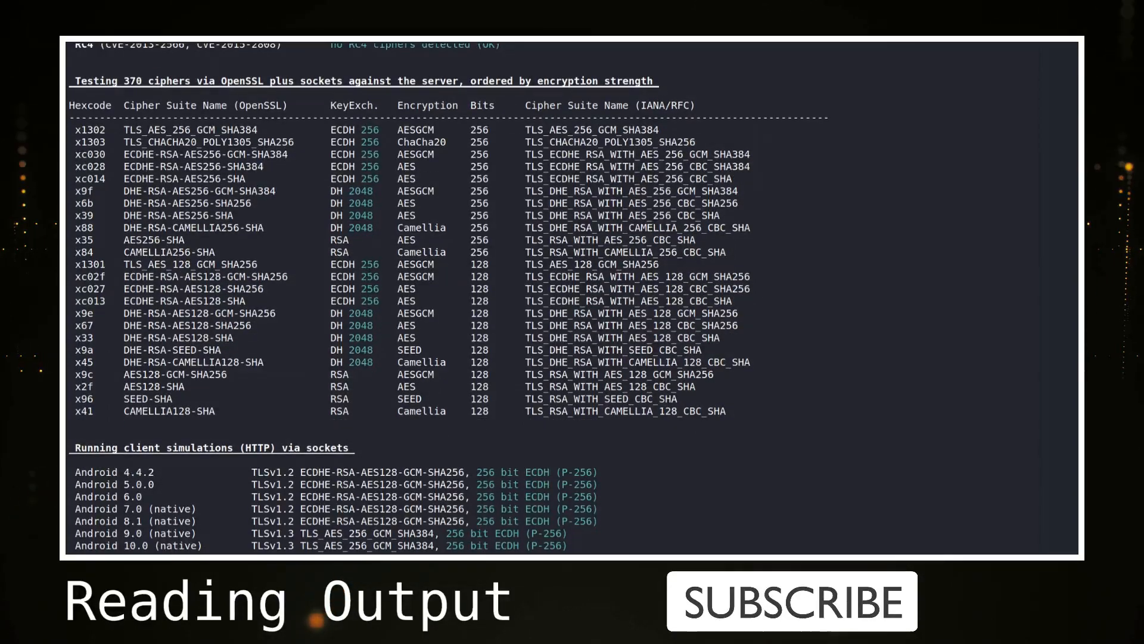
scroll(down, 3)
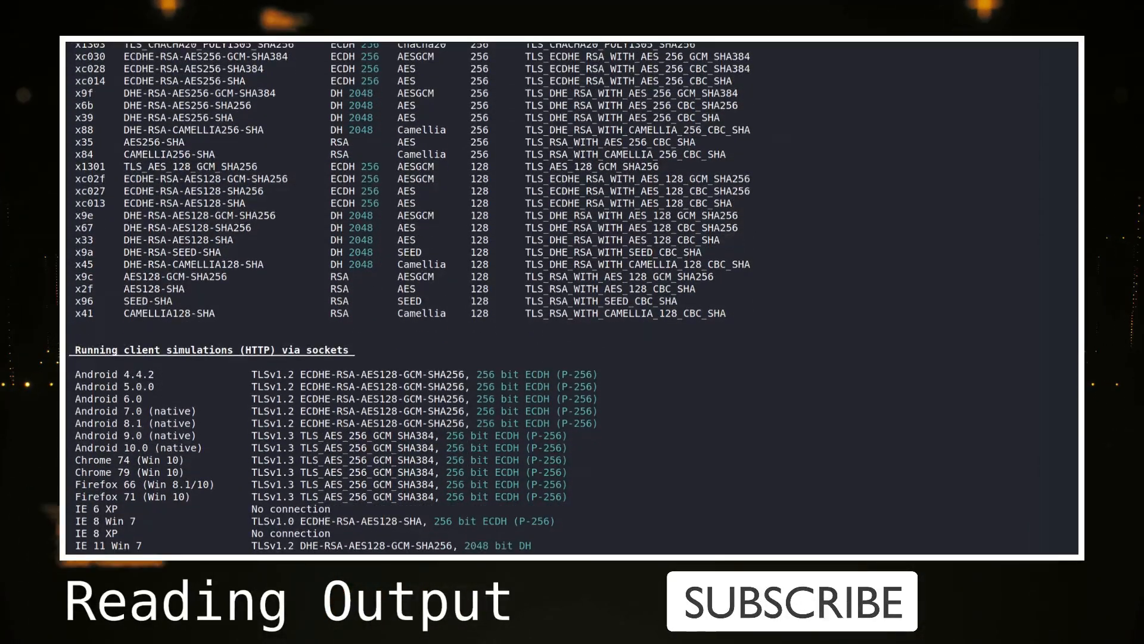
scroll(down, 3)
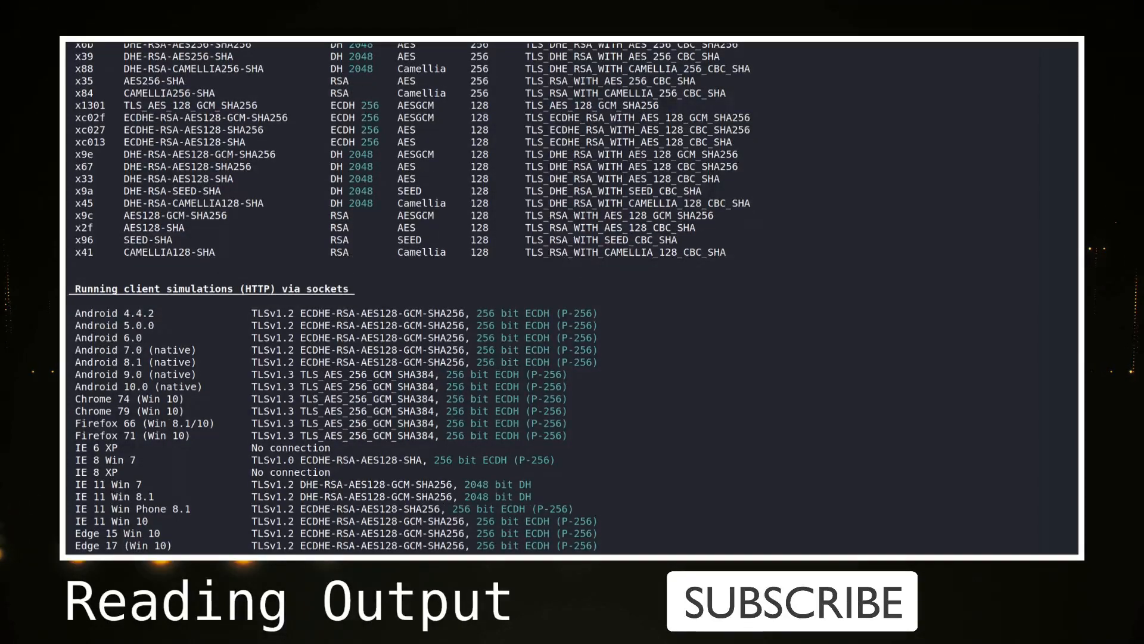
scroll(down, 3)
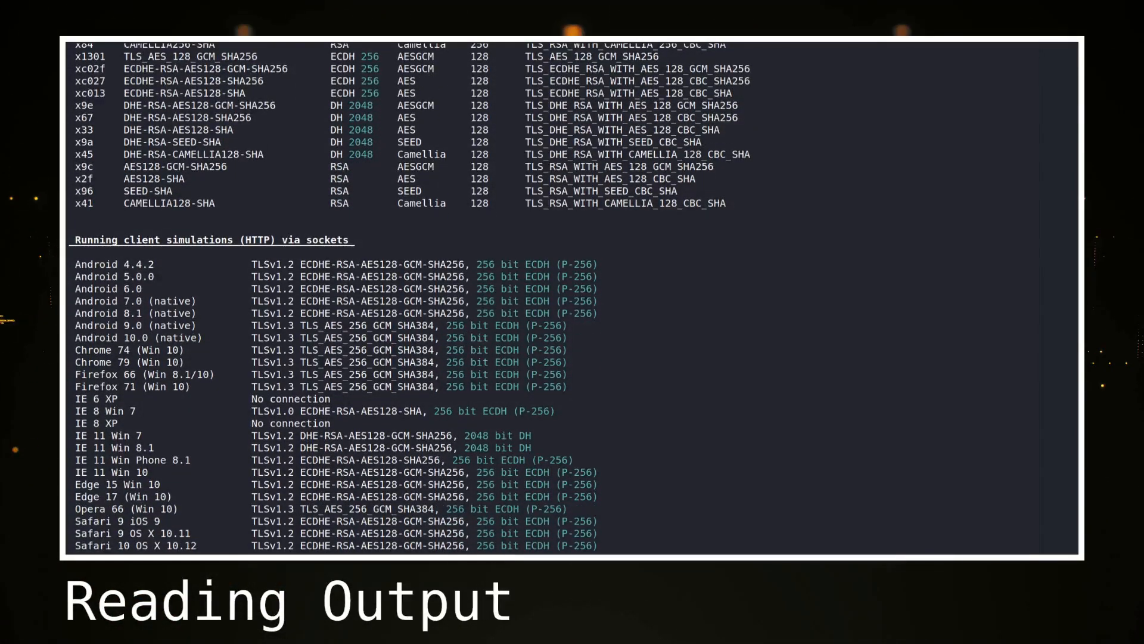
scroll(down, 3)
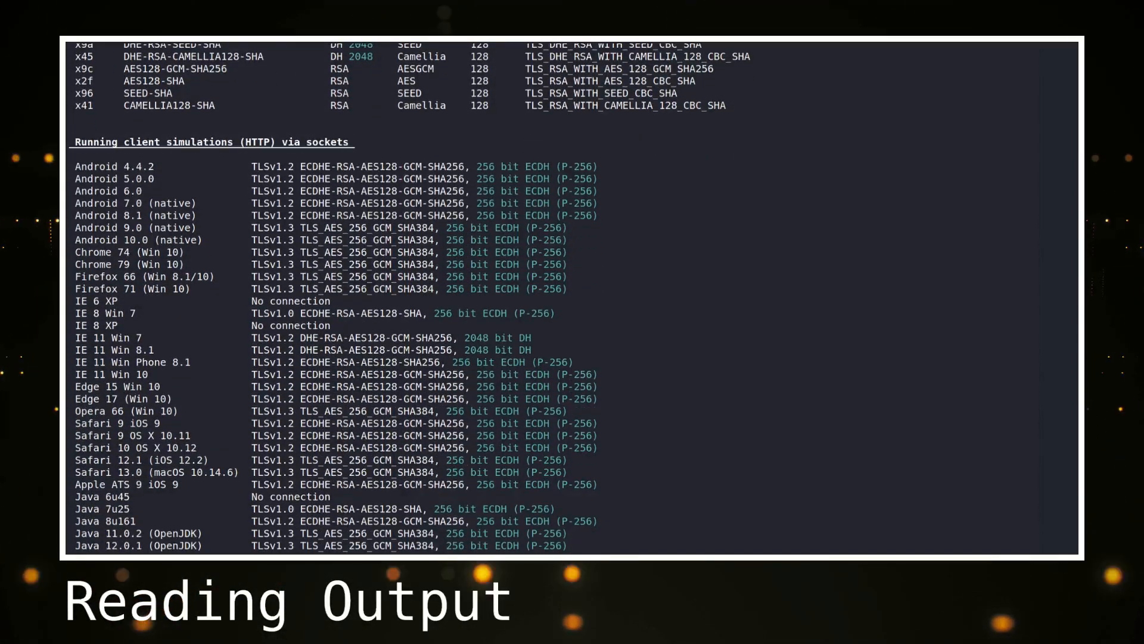
scroll(down, 3)
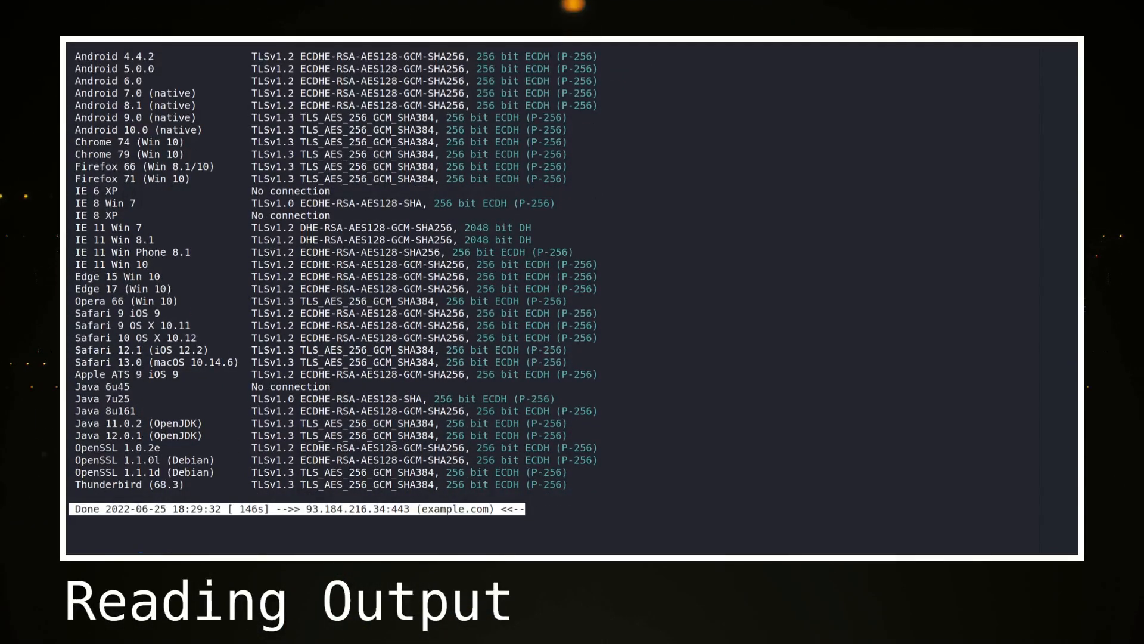